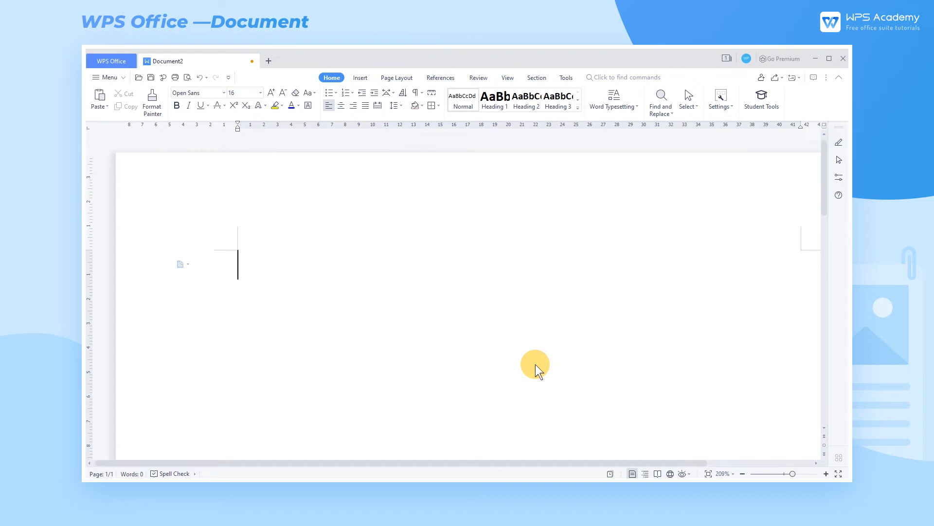
Write the intro line, then '1.WPS ACADEMY' and further WPS ACADEMY lines that auto-number to three items
{"action": "type", "text": "Here are three different ways to cancel automatic numbering"}
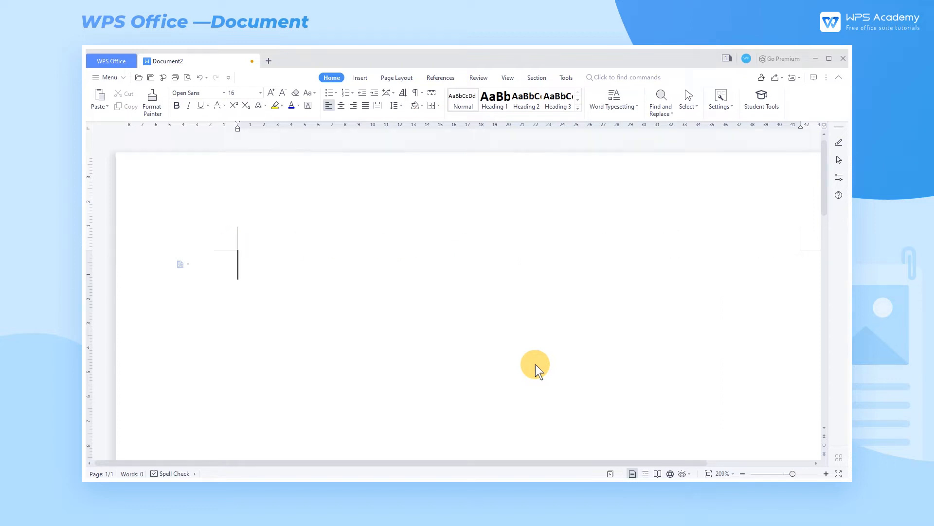
{"action": "type", "text": "1."}
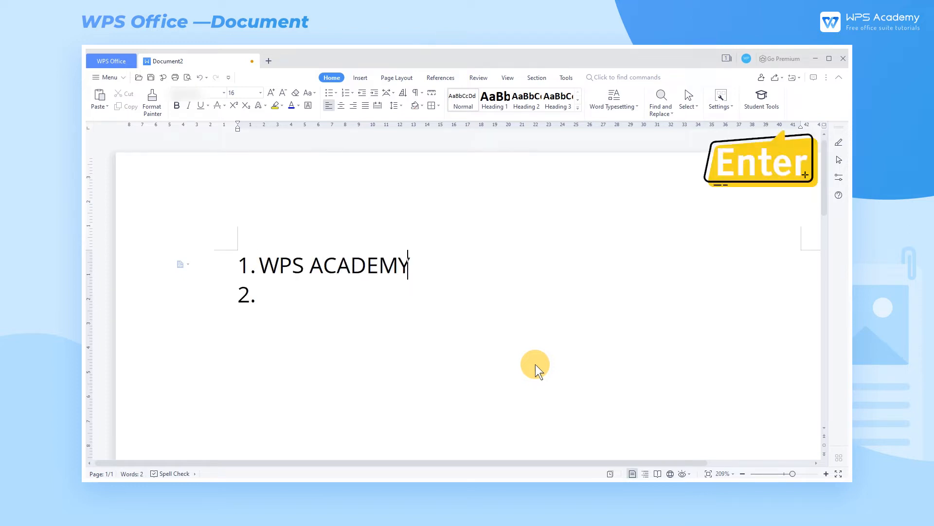
{"action": "type", "text": "WPS ACADEMY"}
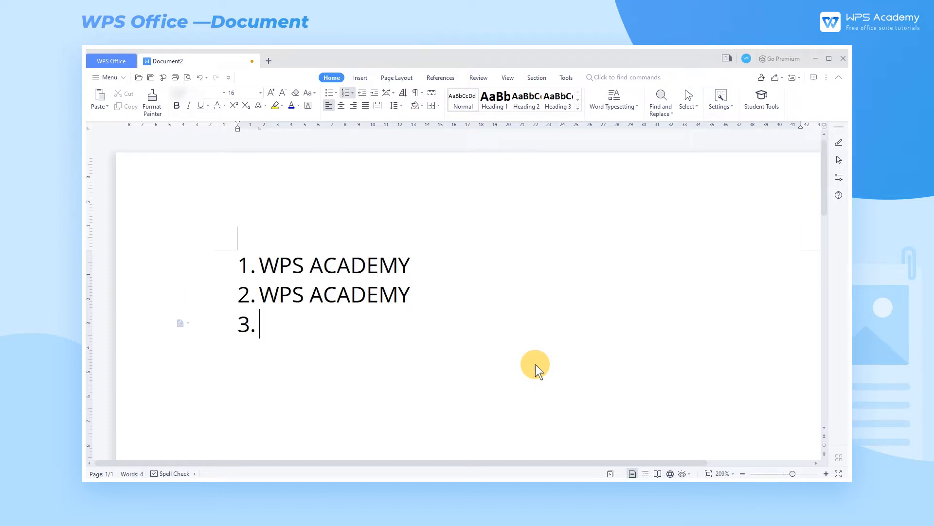
{"action": "type", "text": "WPS ACADEMY"}
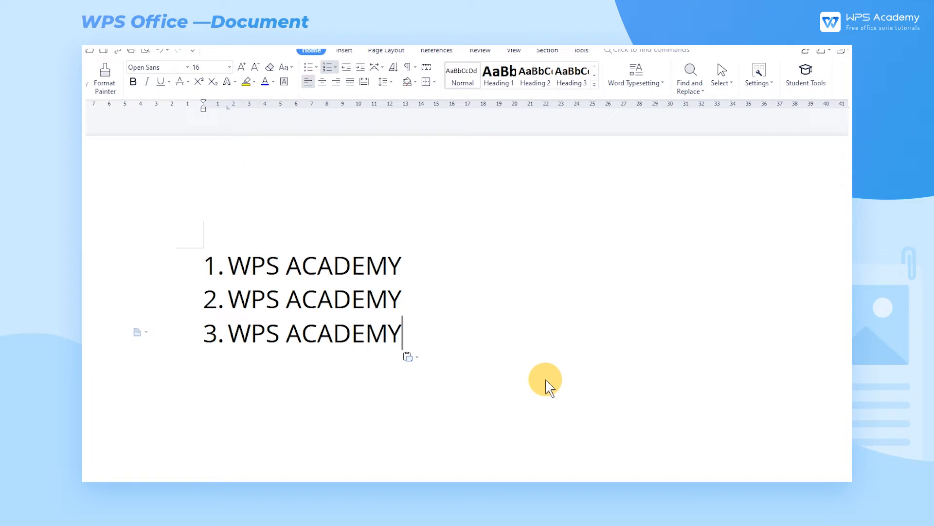
{"action": "mouse_move", "coordinate": [474, 358]}
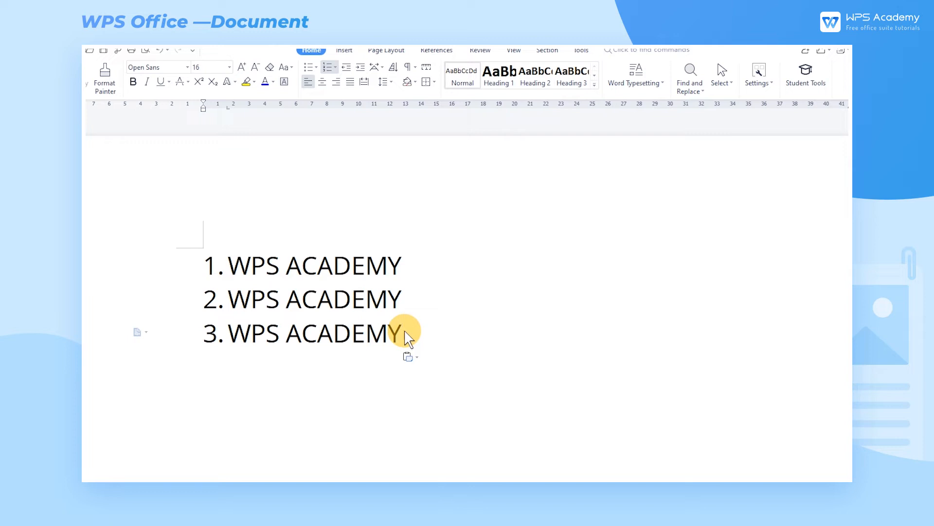
Start a new line after item 3 and remove its automatic number for a plain WPS ACADEMY line
{"action": "key", "text": "Enter"}
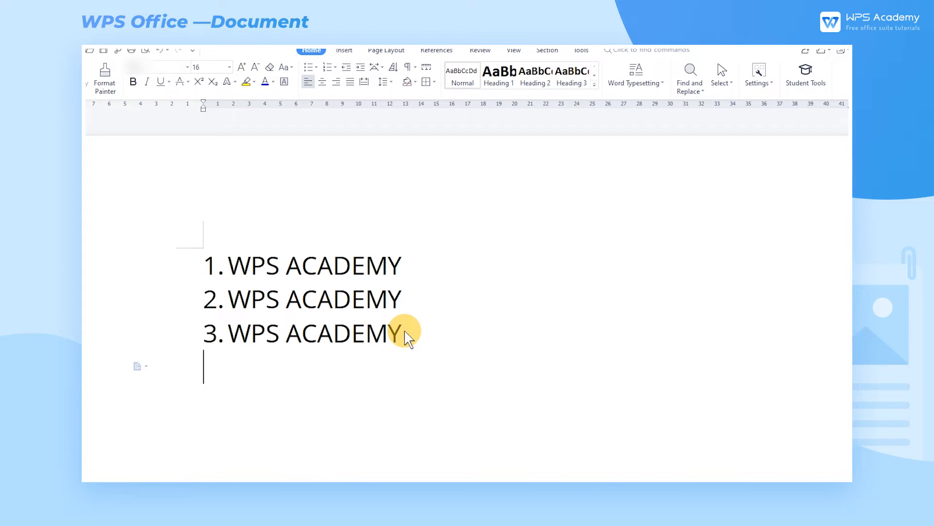
{"action": "left_click", "coordinate": [328, 66]}
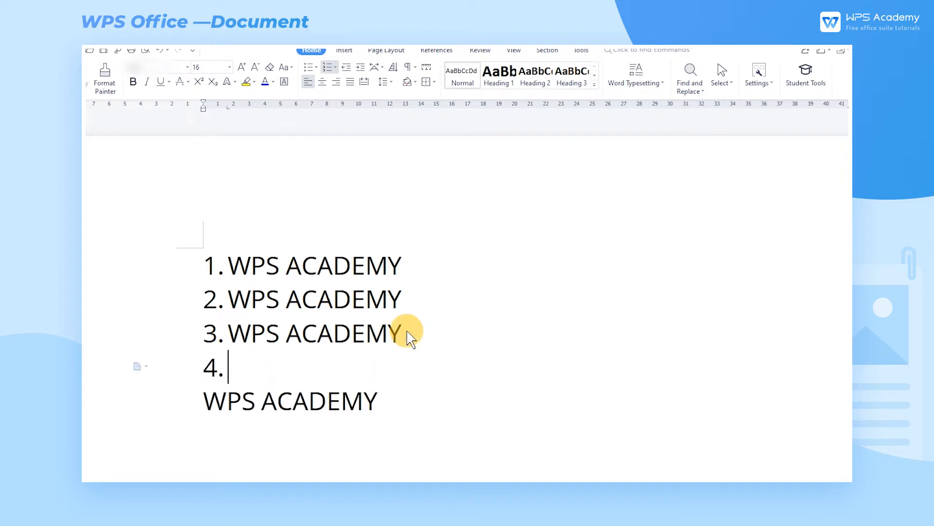
Add WPS ACADEMY entries so the list grows to numbered items 4 and 5
{"action": "type", "text": "WPS ACADEMY"}
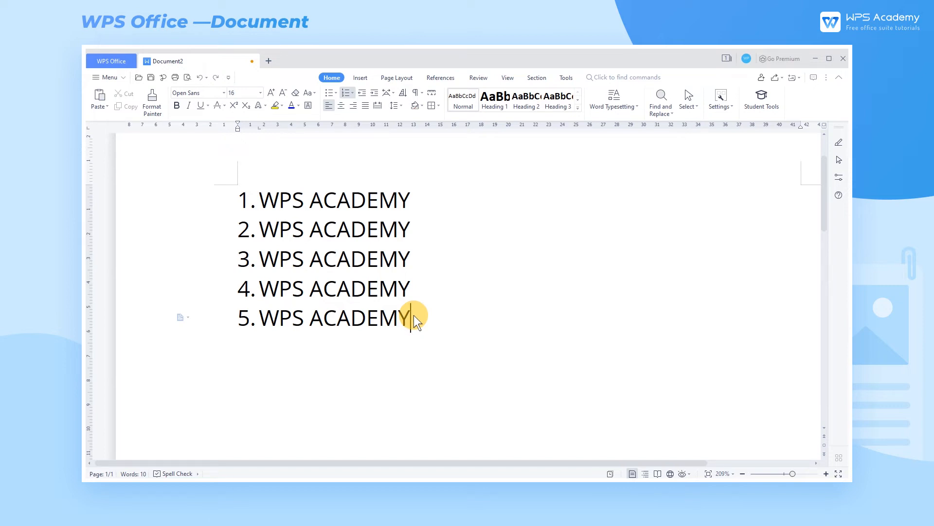
Break to a new line below item 5 without a number, then move on to blank Document1
{"action": "key", "text": "shift+enter"}
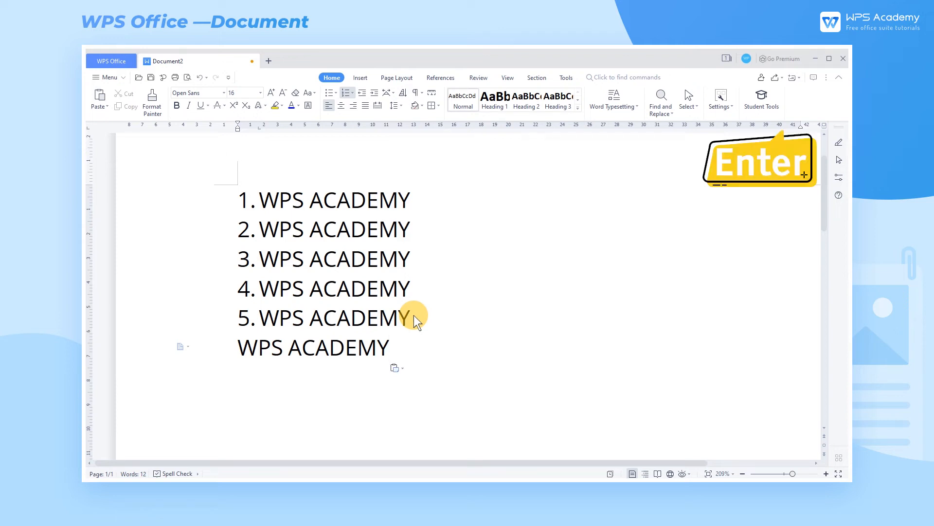
{"action": "key", "text": "enter"}
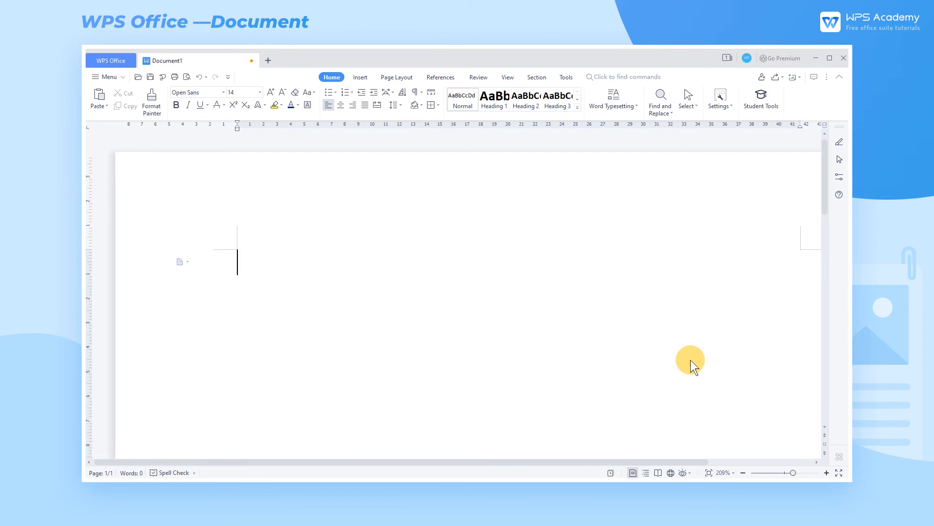
{"action": "mouse_move", "coordinate": [109, 76]}
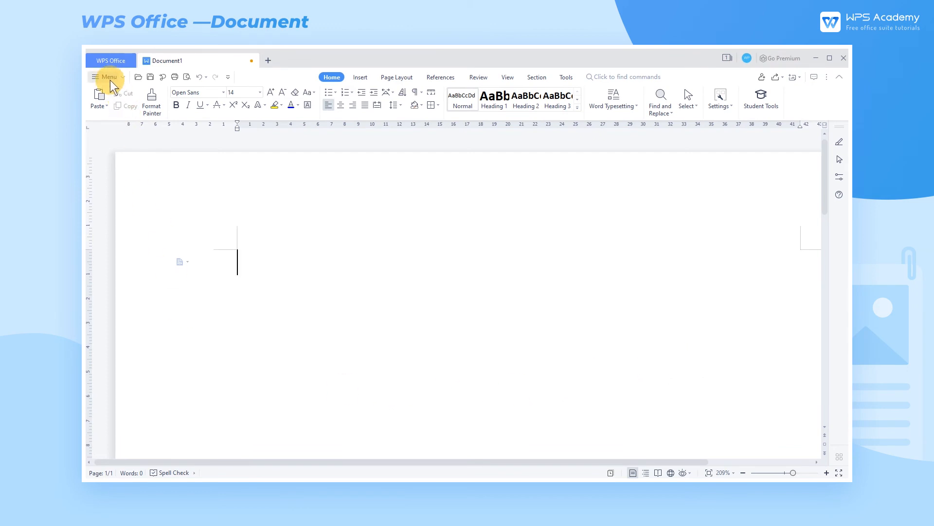
Reach the Options dialog from the Menu and its Edit category with the AutoNumber settings
{"action": "left_click", "coordinate": [107, 76]}
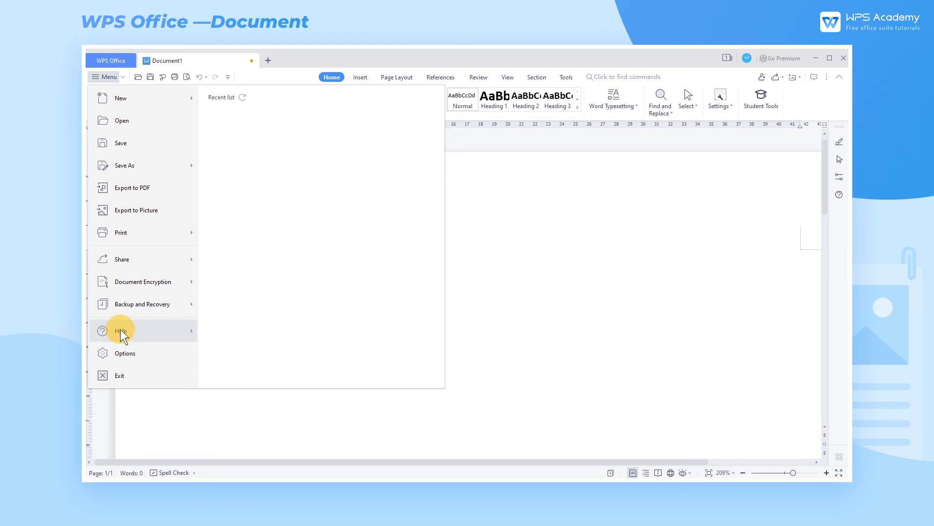
{"action": "left_click", "coordinate": [126, 353]}
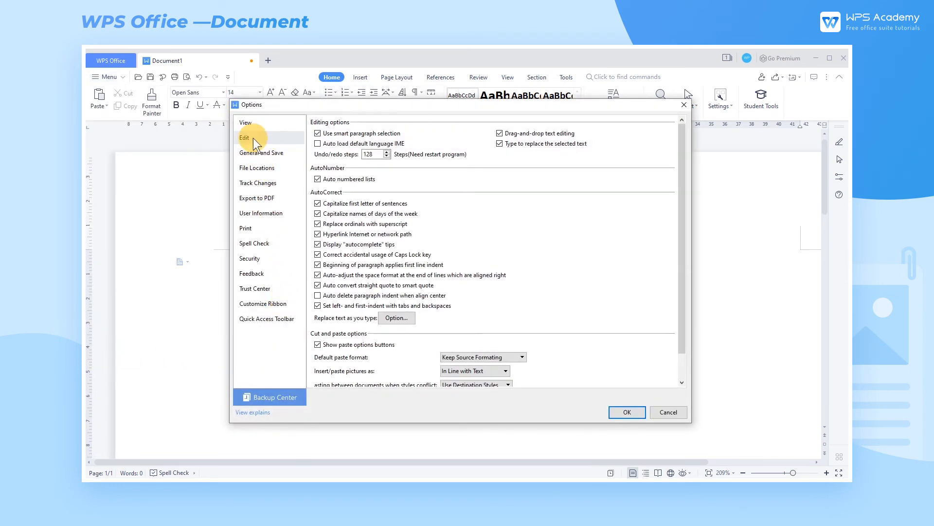
Uncheck Auto numbered lists under AutoNumber and confirm with OK
{"action": "left_click", "coordinate": [246, 137]}
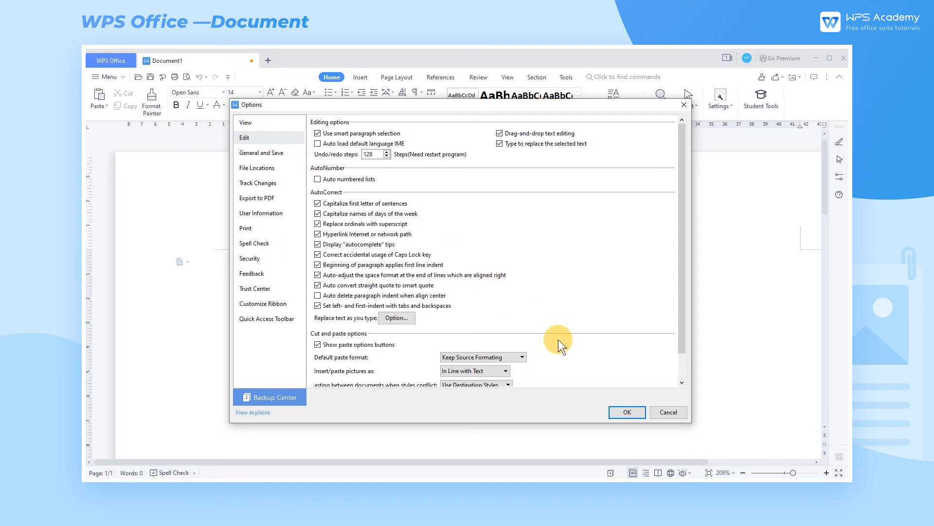
{"action": "left_click", "coordinate": [626, 412]}
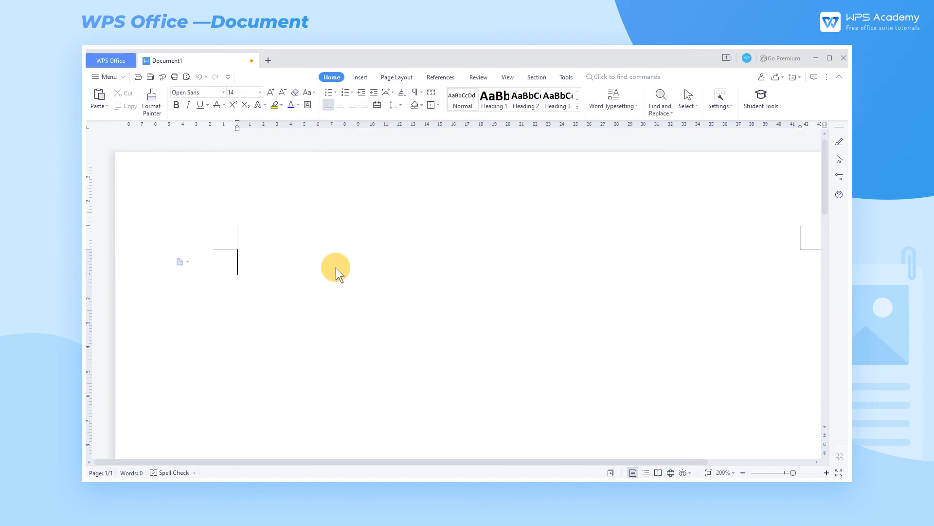
Enter '1.WPS ACADEMY' then a second WPS ACADEMY line that stays unnumbered
{"action": "type", "text": "1.WPS ACAD"}
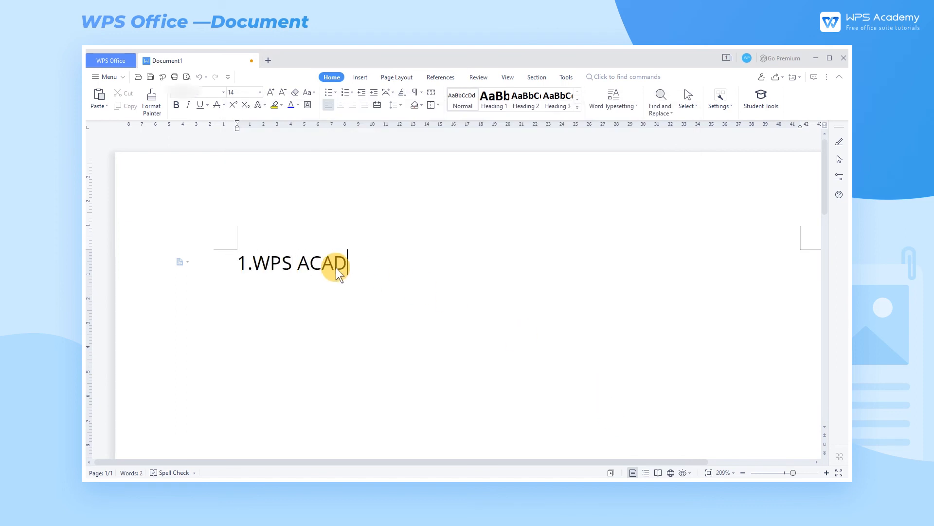
{"action": "type", "text": "EMY"}
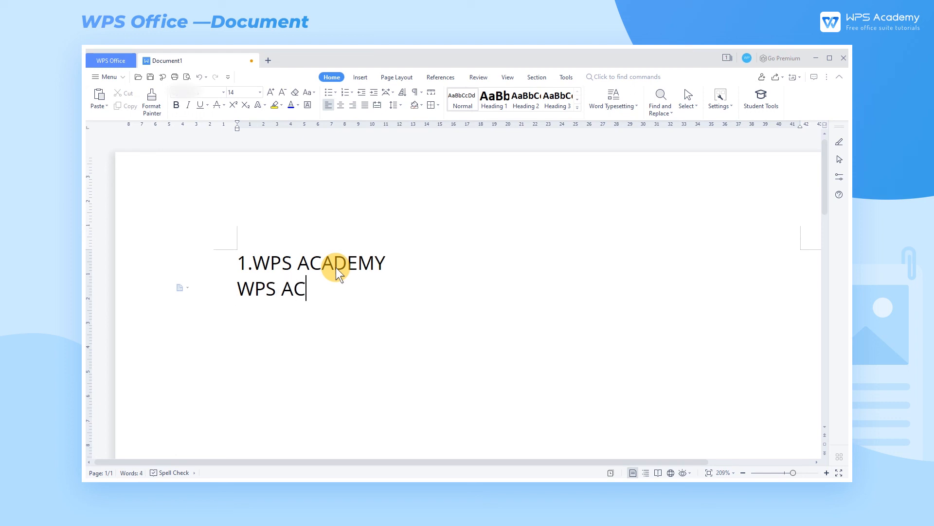
{"action": "type", "text": "ADEMY"}
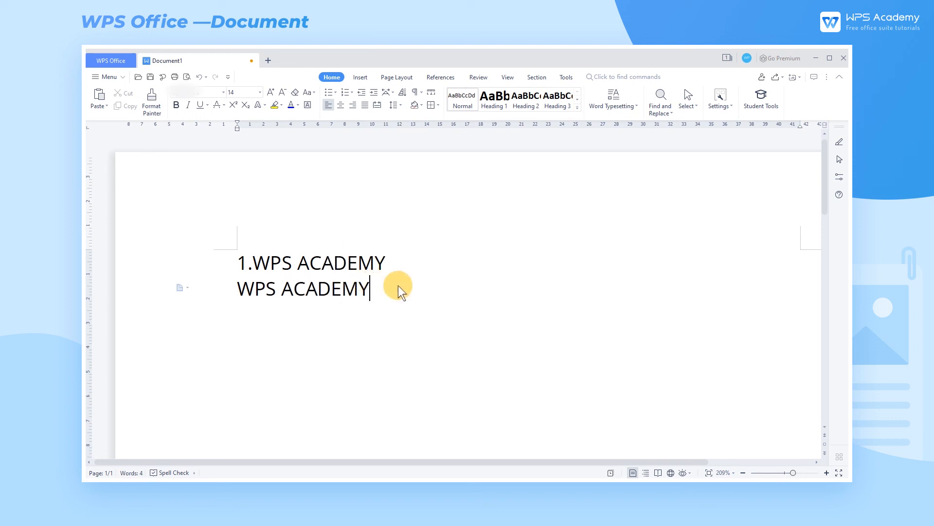